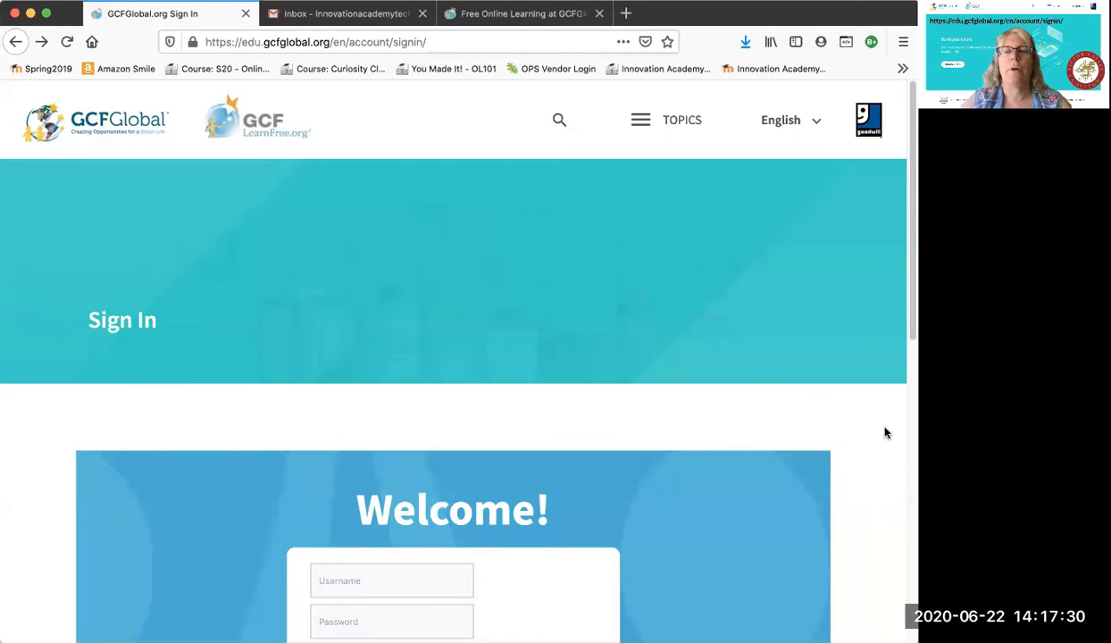
Reach the create-account form via 'Don't have an account yet?'
scroll("down", 3)
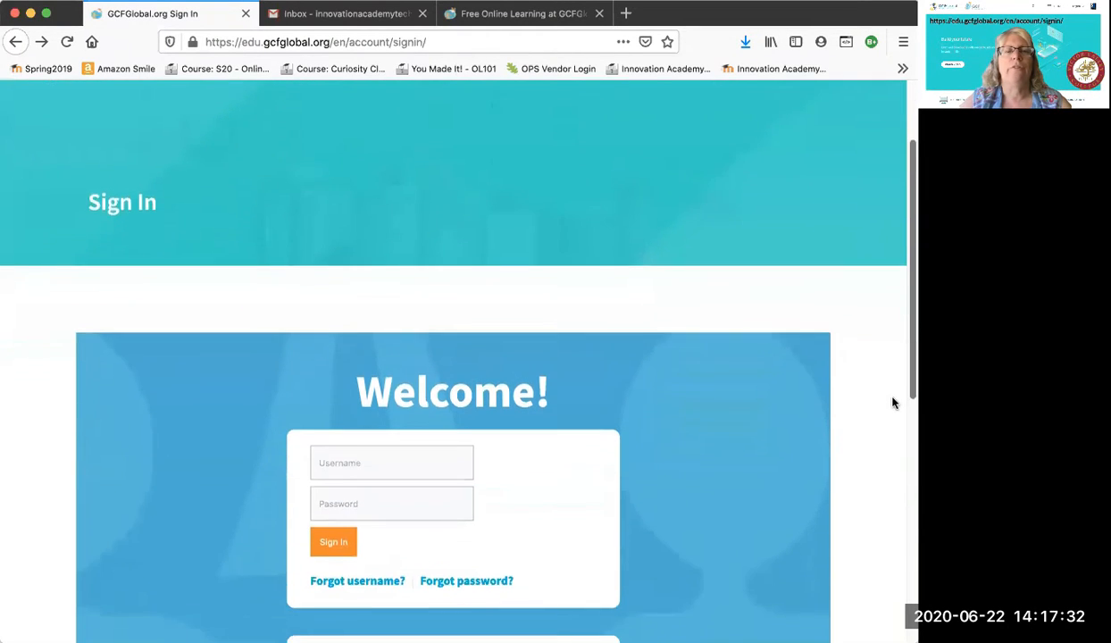
scroll("down", 3)
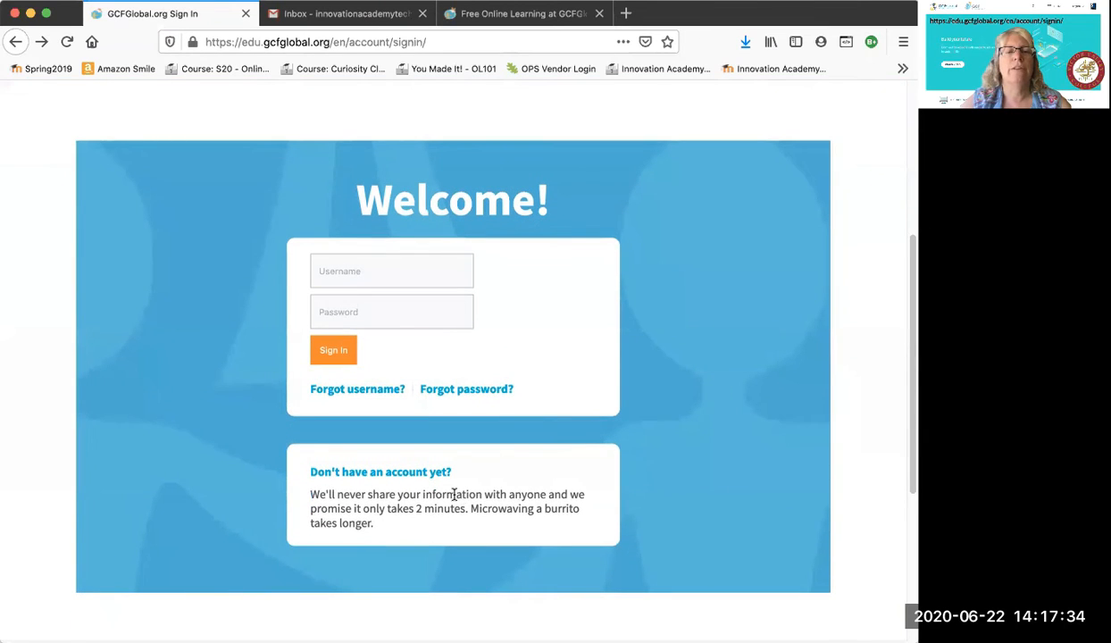
mouse_move(418, 478)
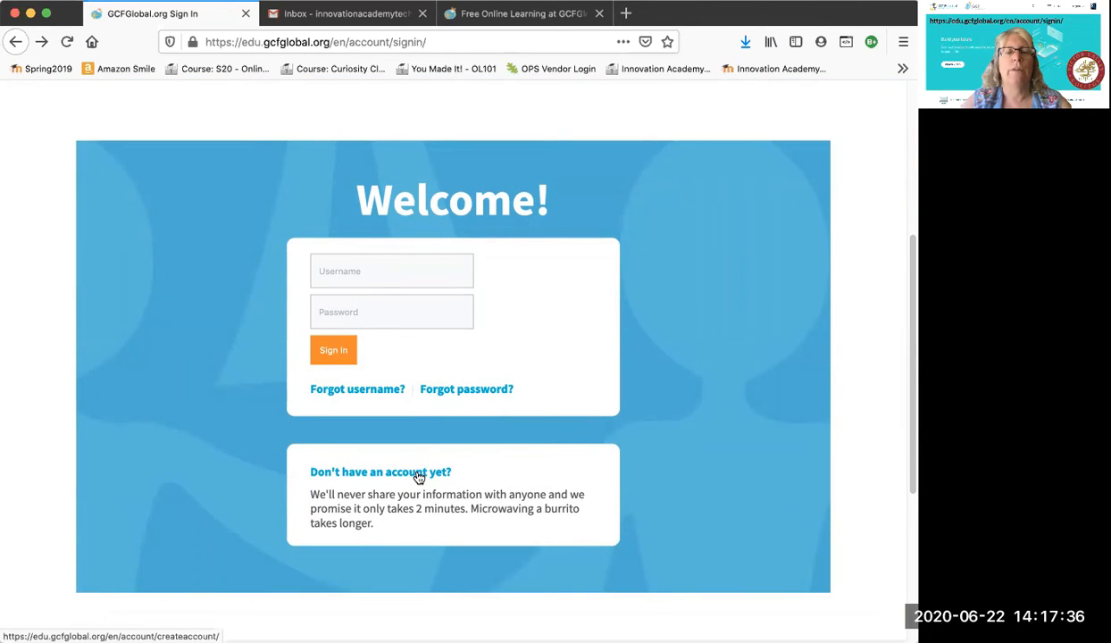
left_click(379, 472)
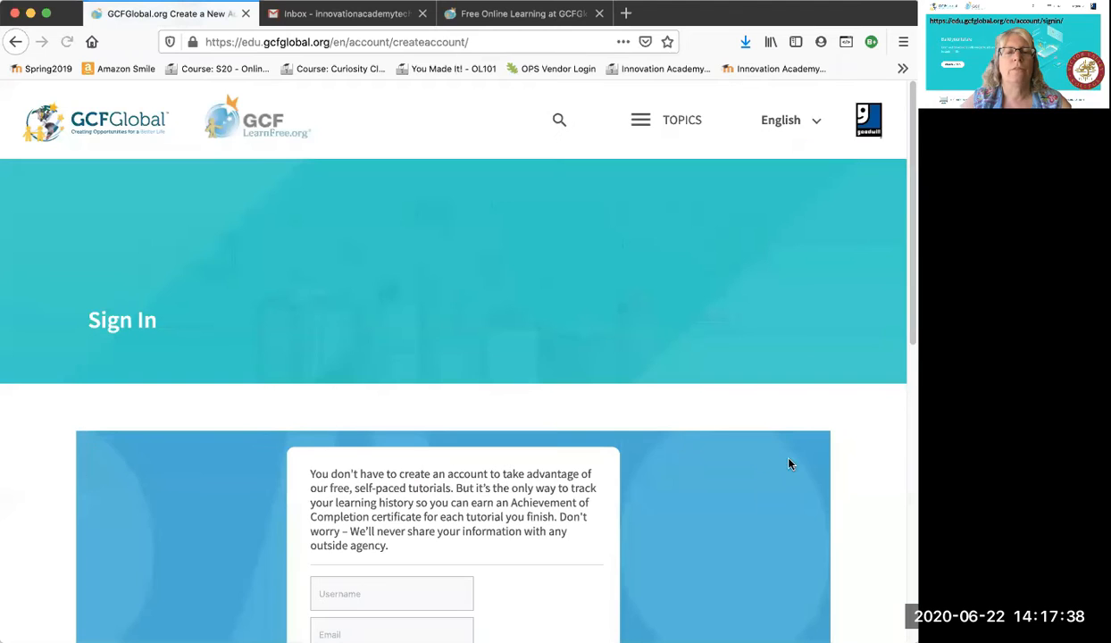
scroll("down", 3)
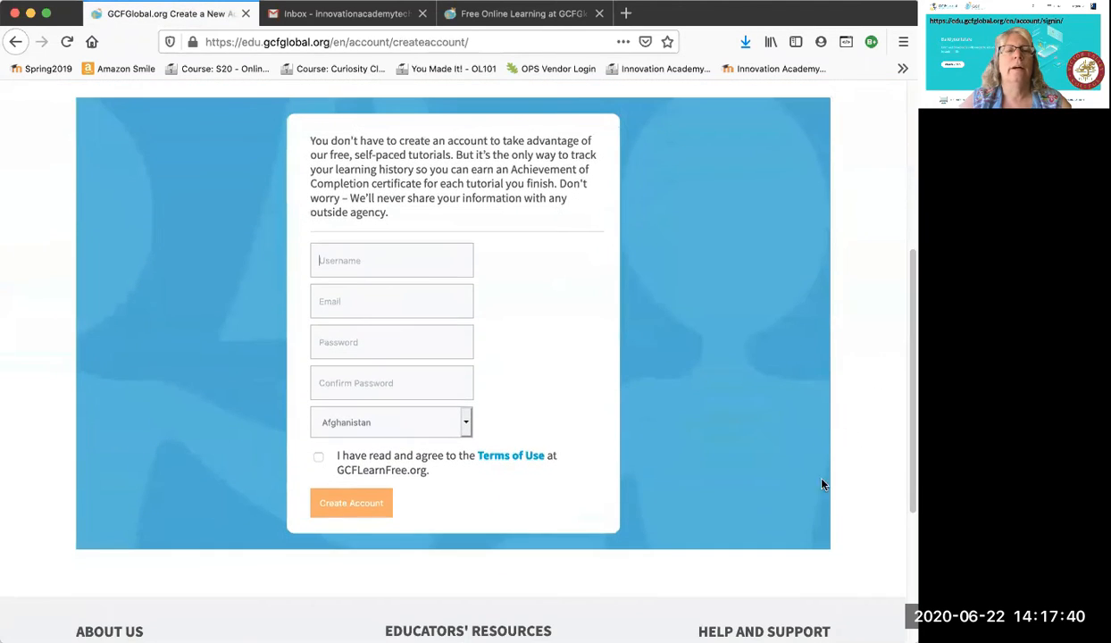
left_click(350, 502)
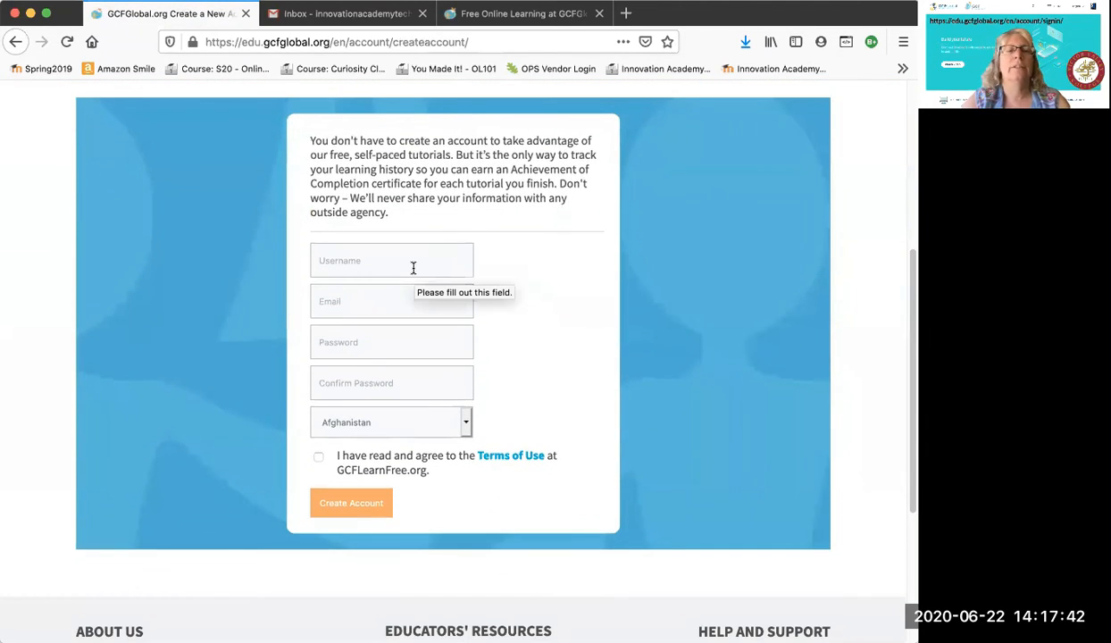
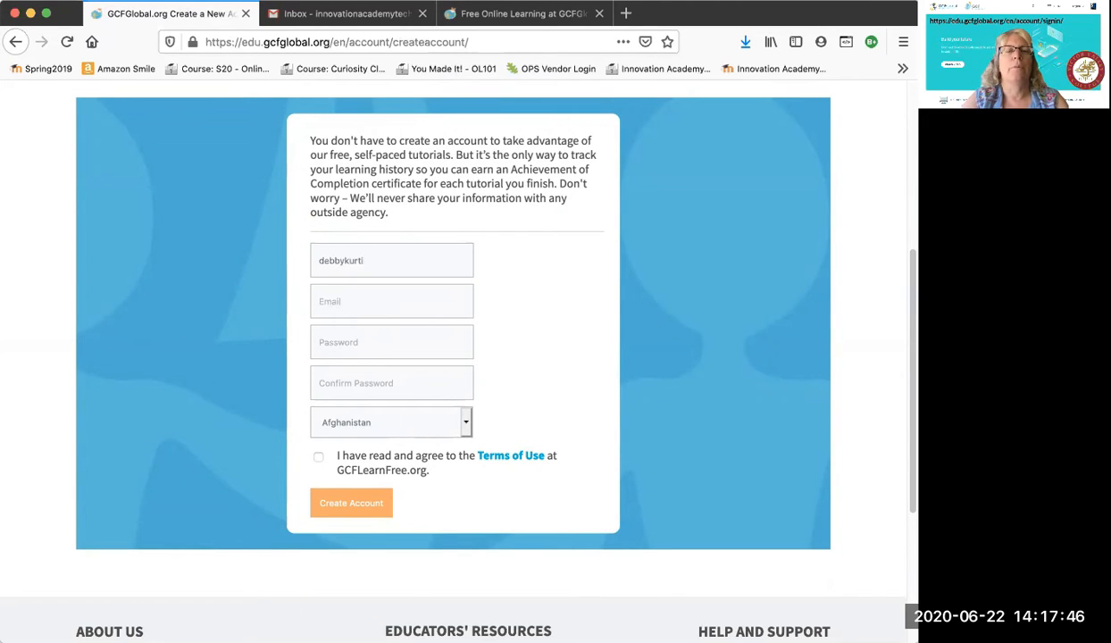
type("inn")
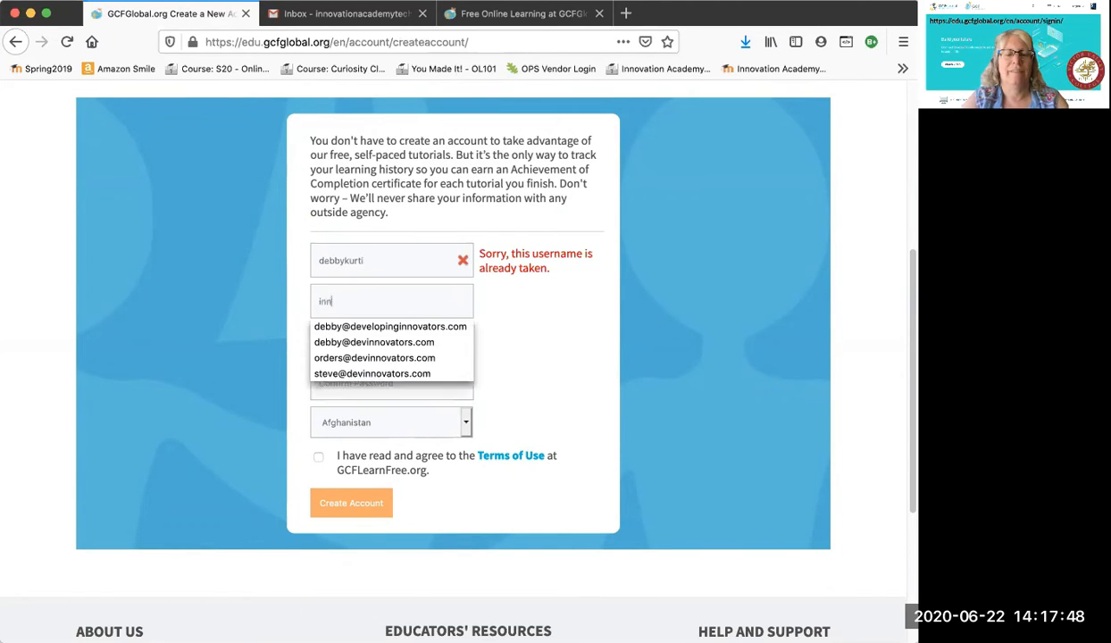
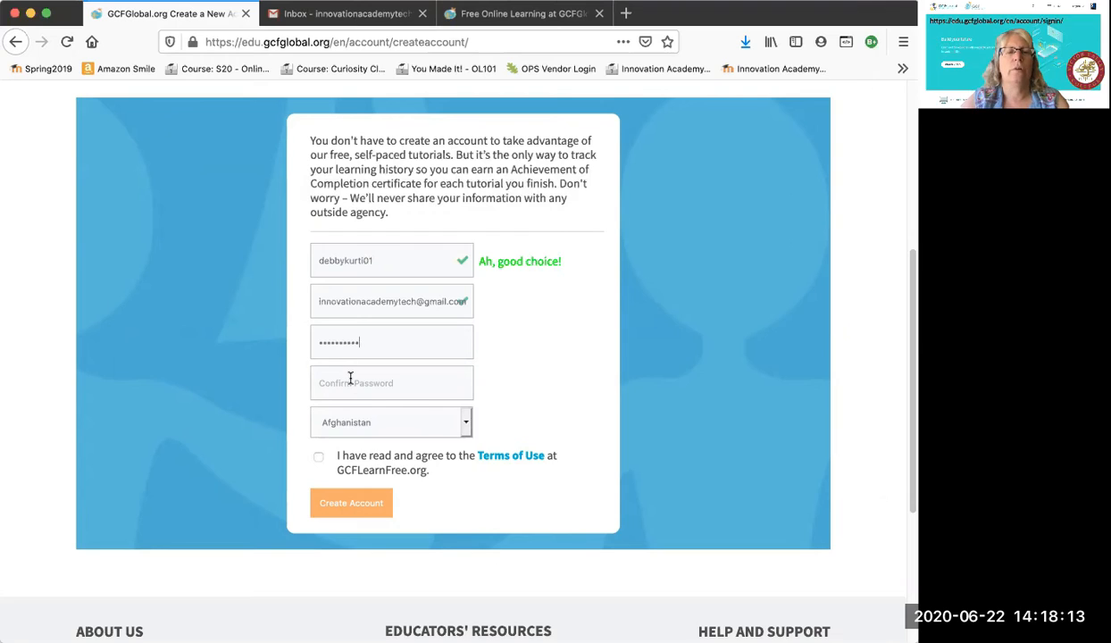
type("•••••")
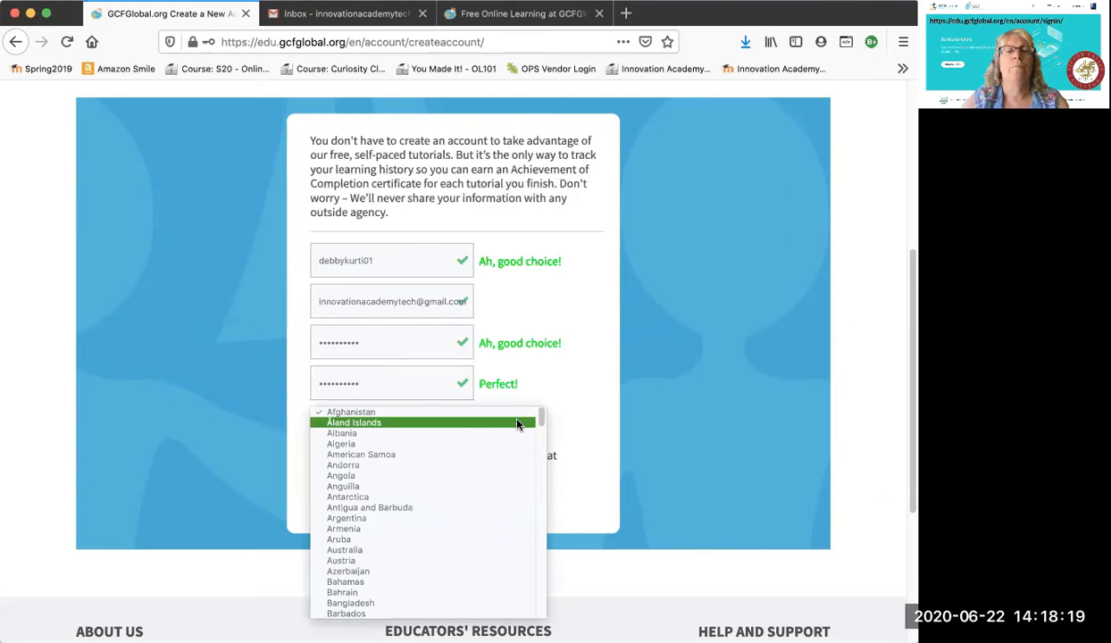
Choose United States as the country and agree to the Terms of Use
scroll("down", 3)
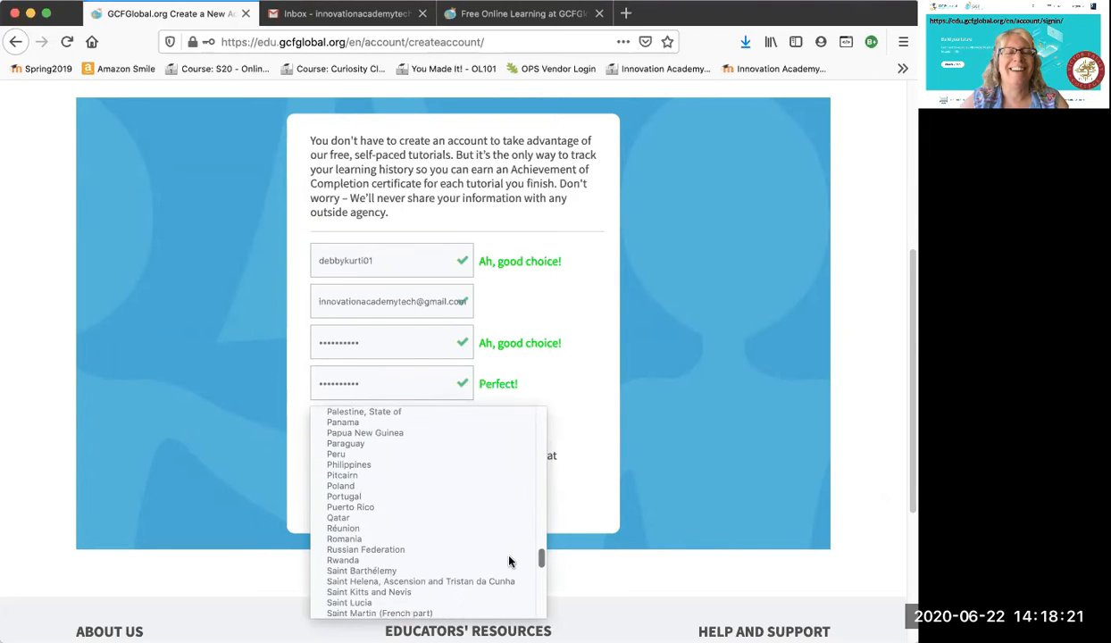
scroll("down", 3)
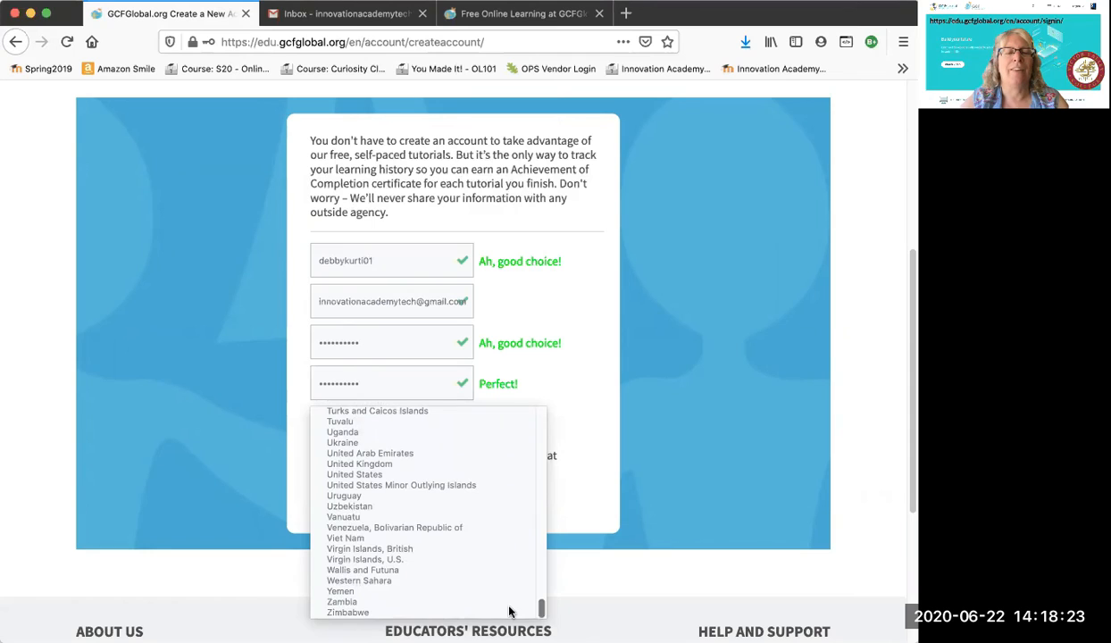
left_click(353, 475)
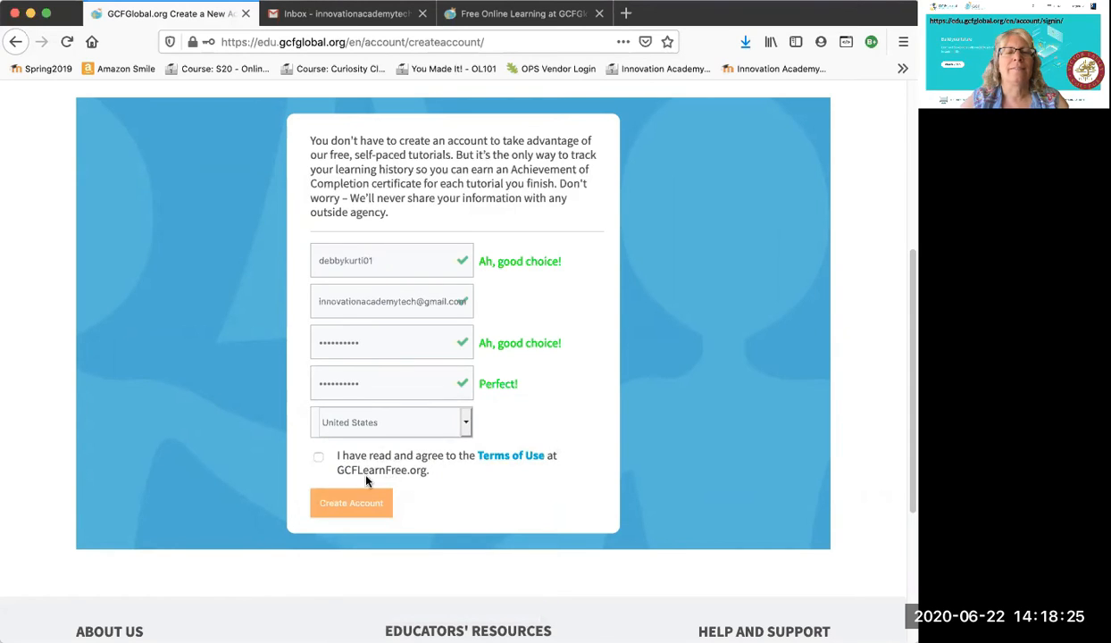
left_click(318, 457)
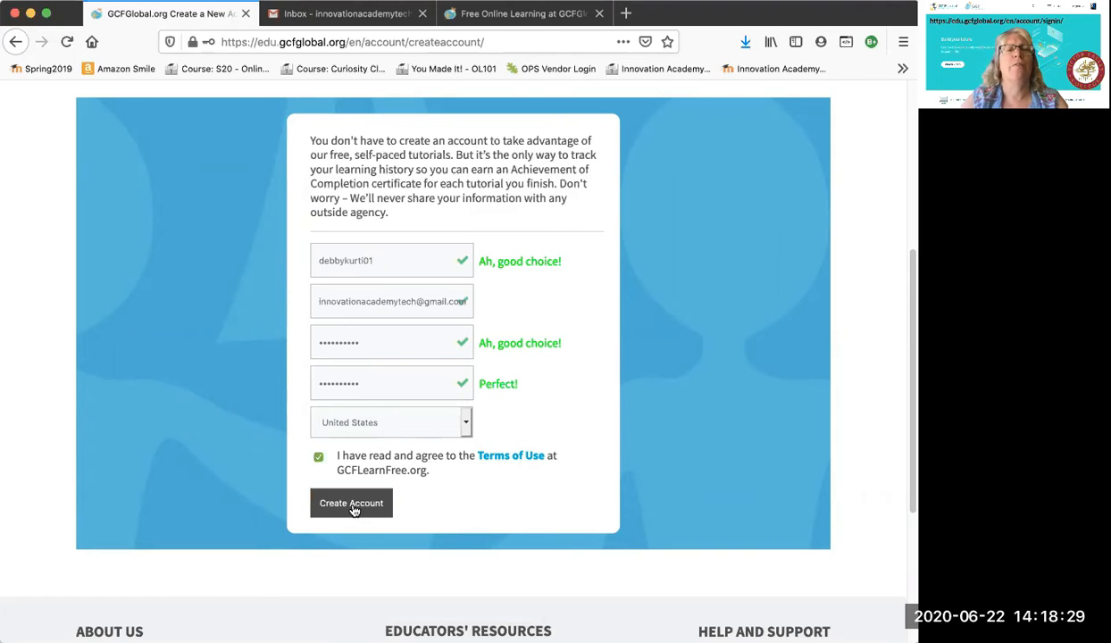
Create the account, decline Firefox's password save, and review the My Account profile and empty learning history
left_click(350, 503)
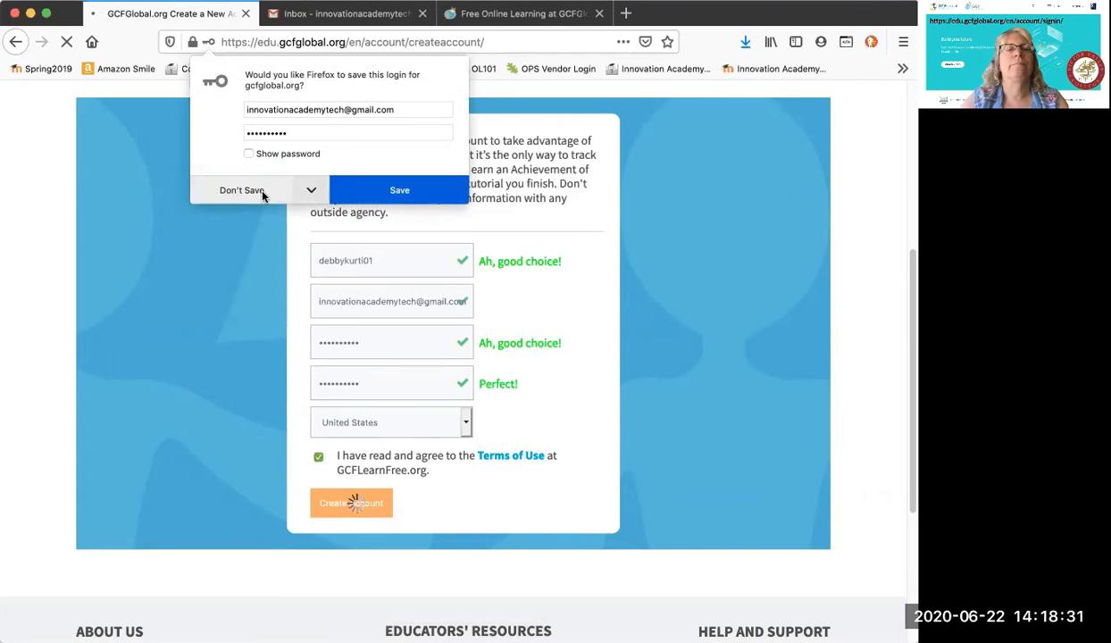
left_click(350, 502)
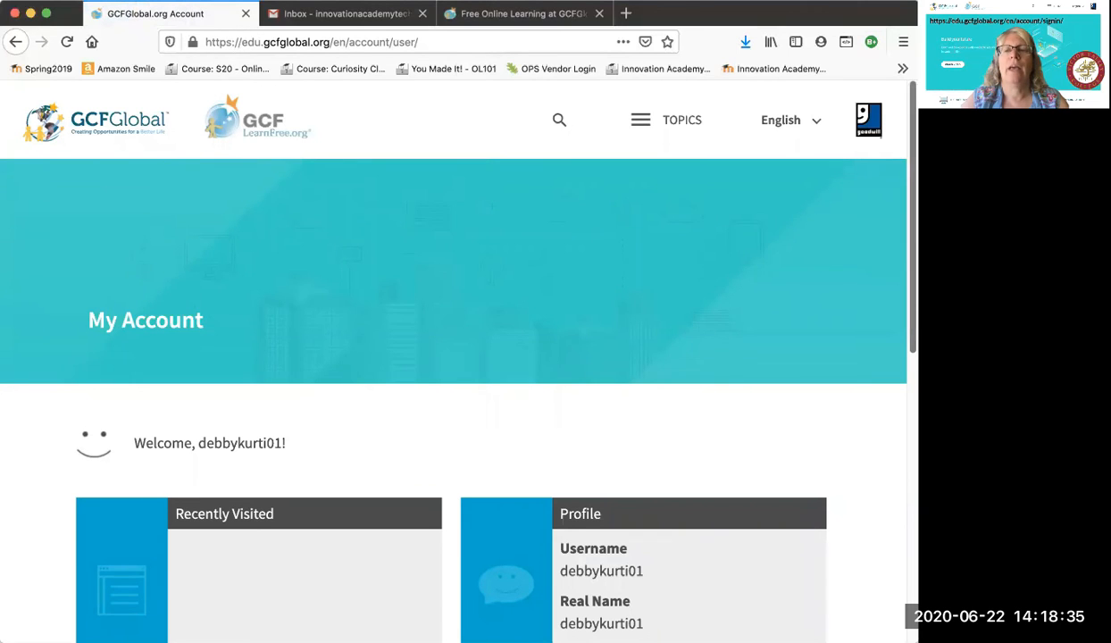
scroll("down", 3)
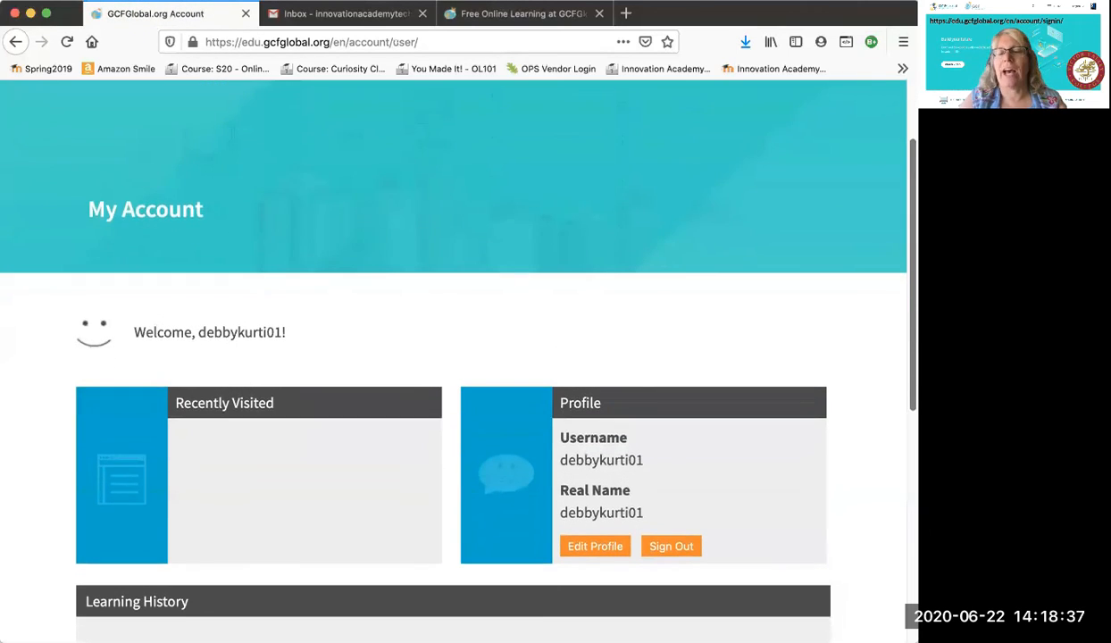
scroll("down", 3)
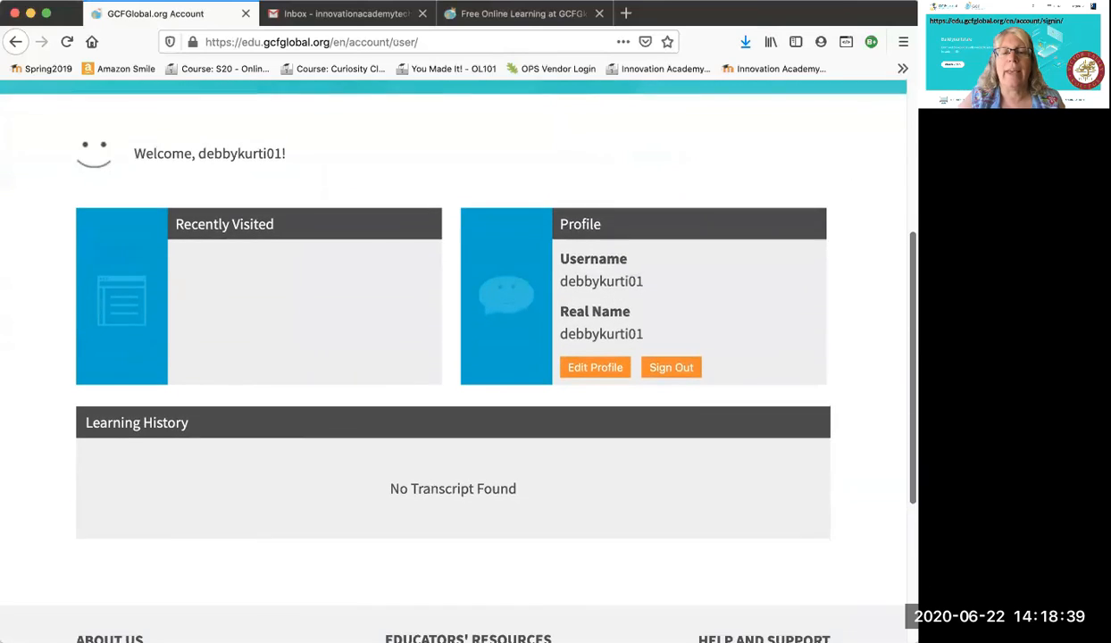
scroll("up", 3)
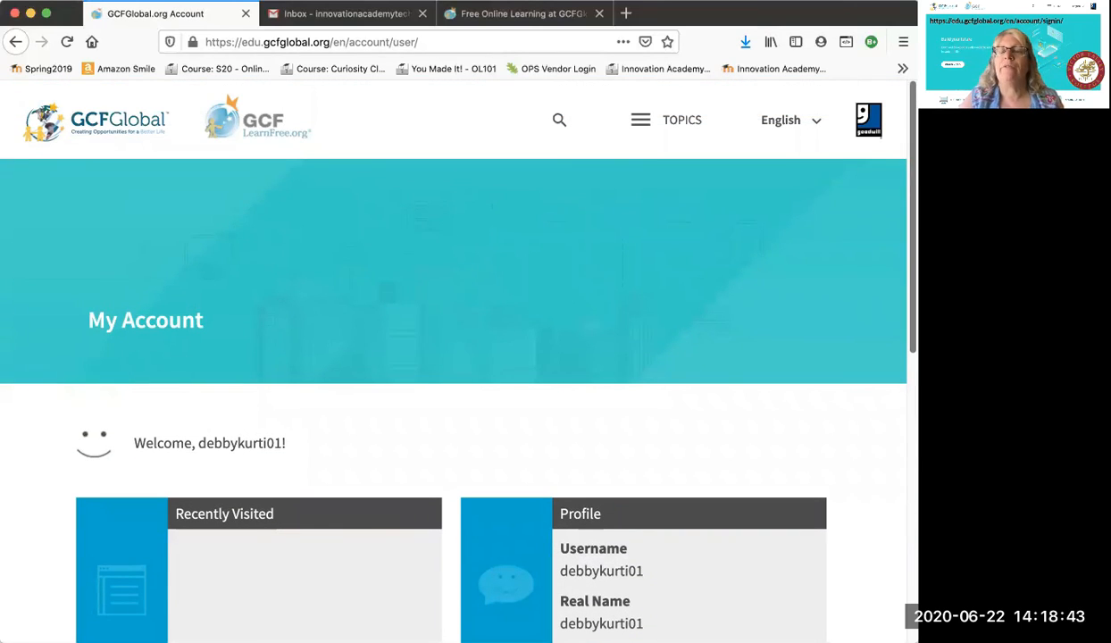
scroll("down", 3)
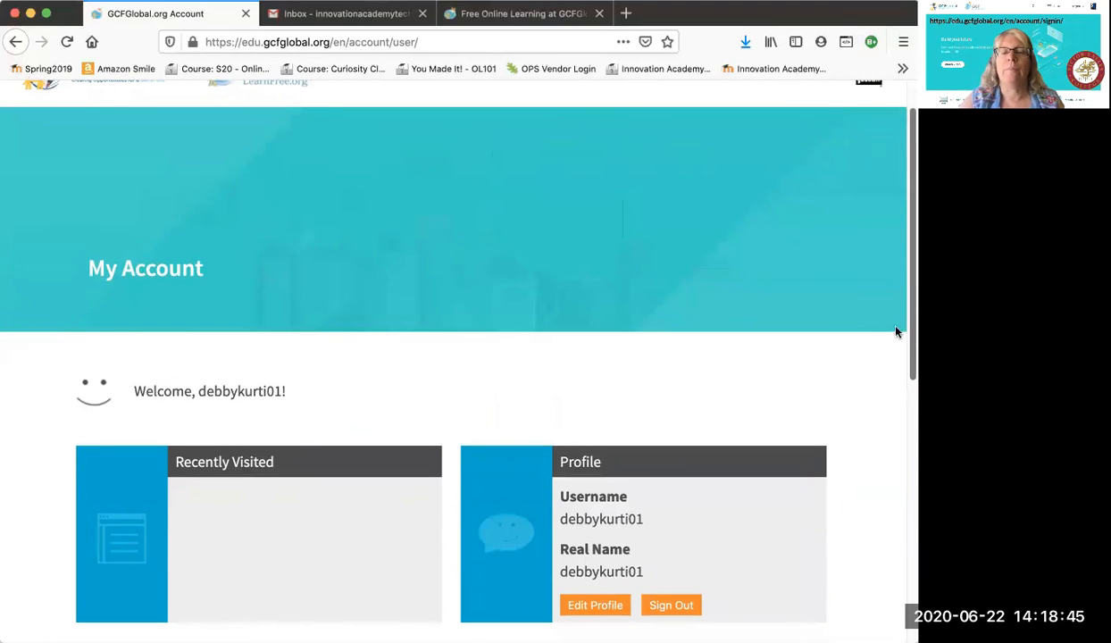
Sign out, sign back in with the saved new-account login, and review the My Account page
left_click(672, 604)
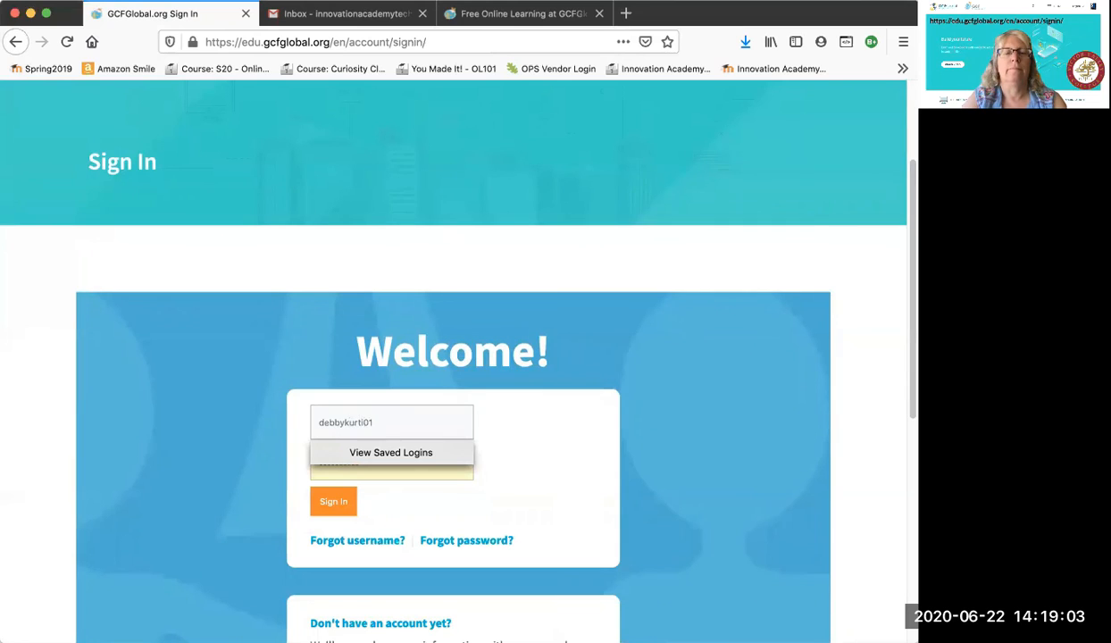
left_click(389, 451)
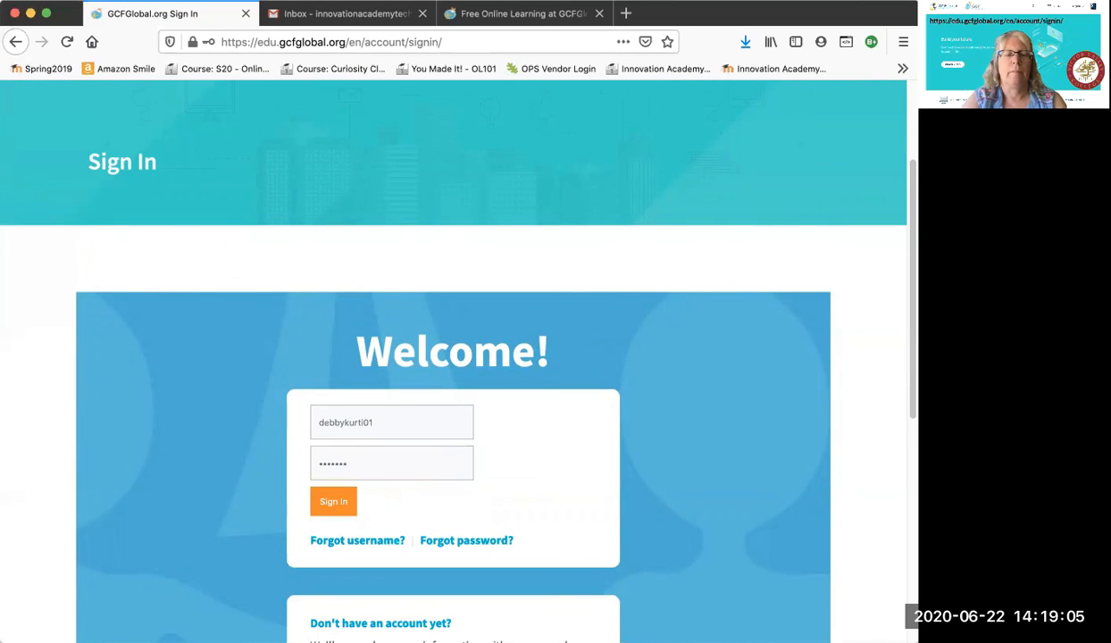
left_click(332, 500)
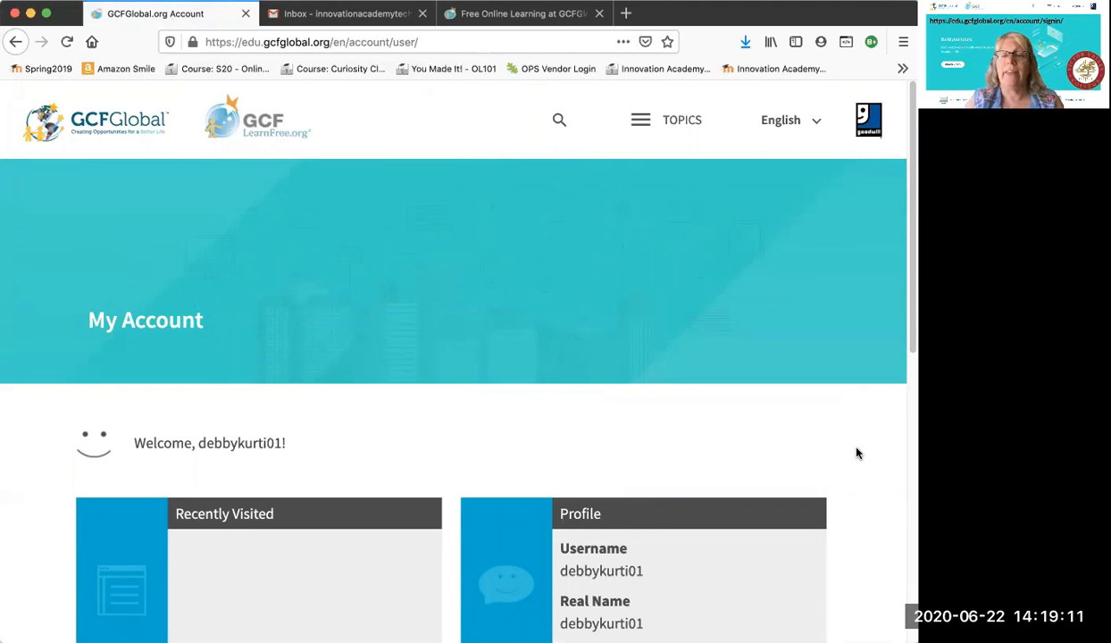
scroll("down", 3)
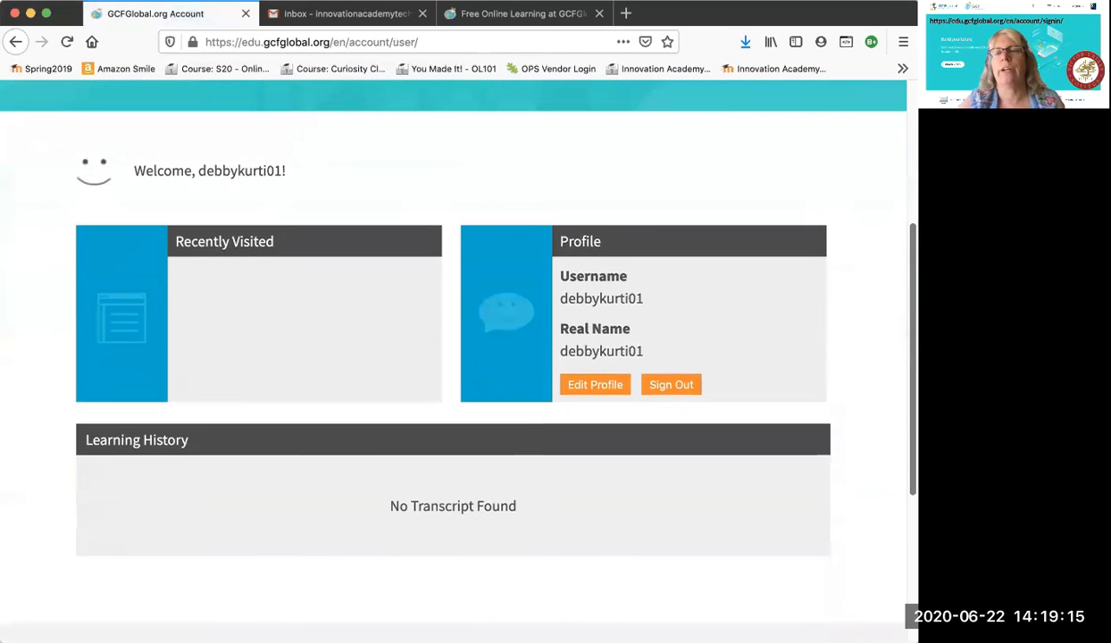
scroll("up", 3)
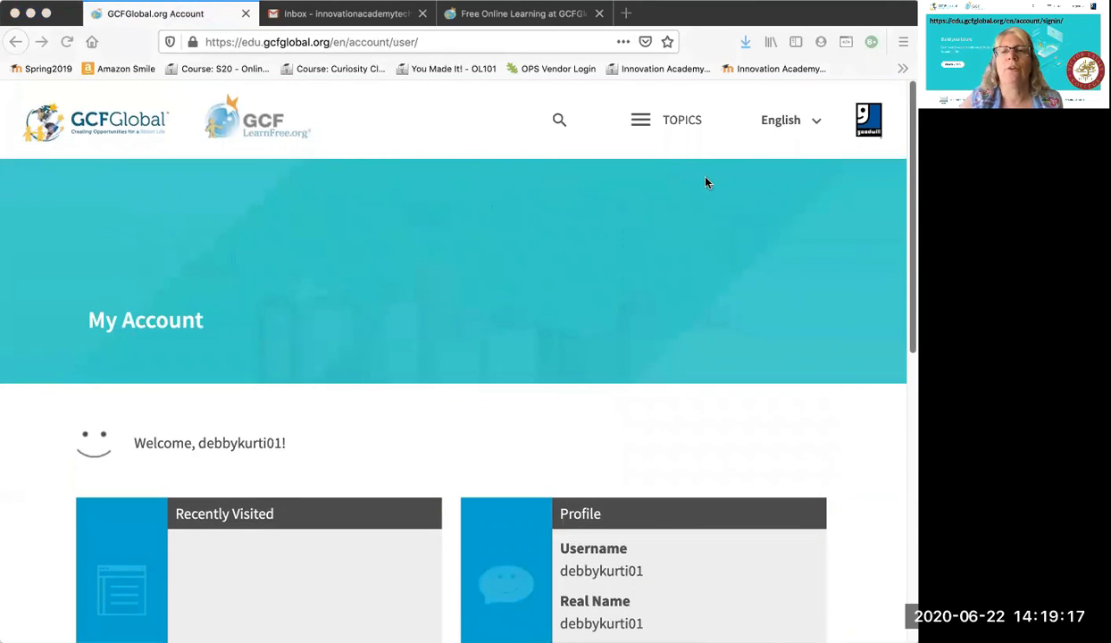